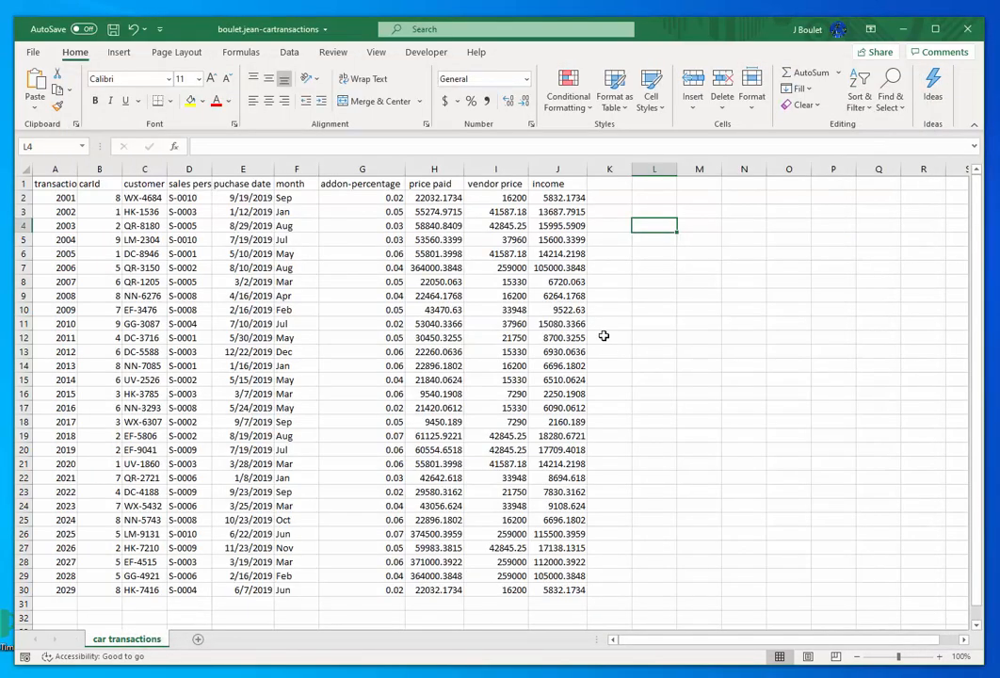
Select and copy the 29 carId values in cells B2:B30.
{"action": "left_click", "coordinate": [654, 281]}
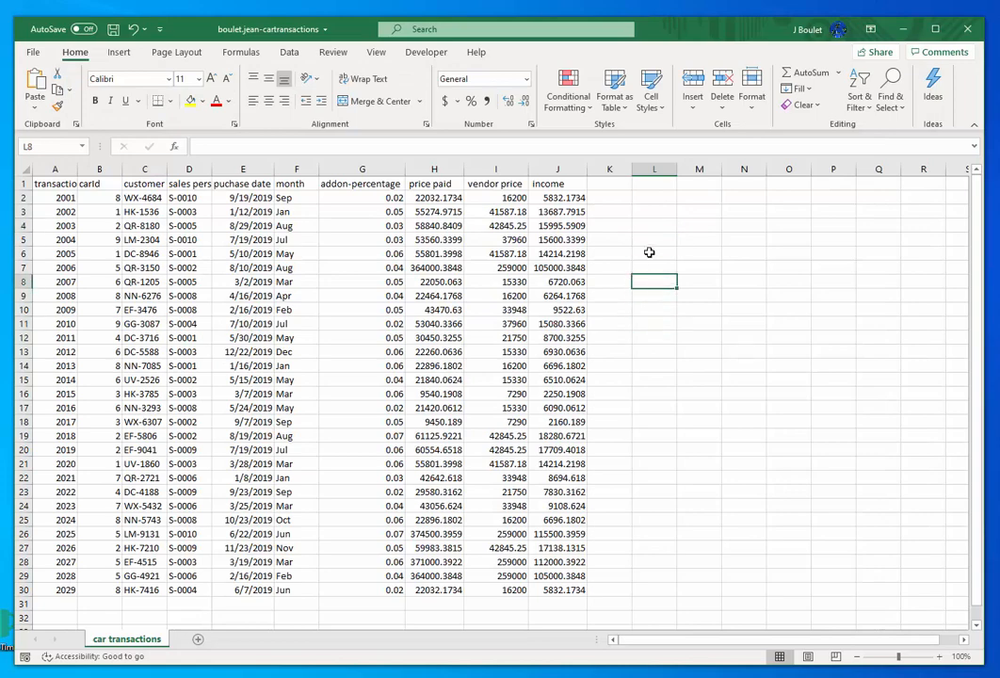
{"action": "left_click", "coordinate": [654, 239]}
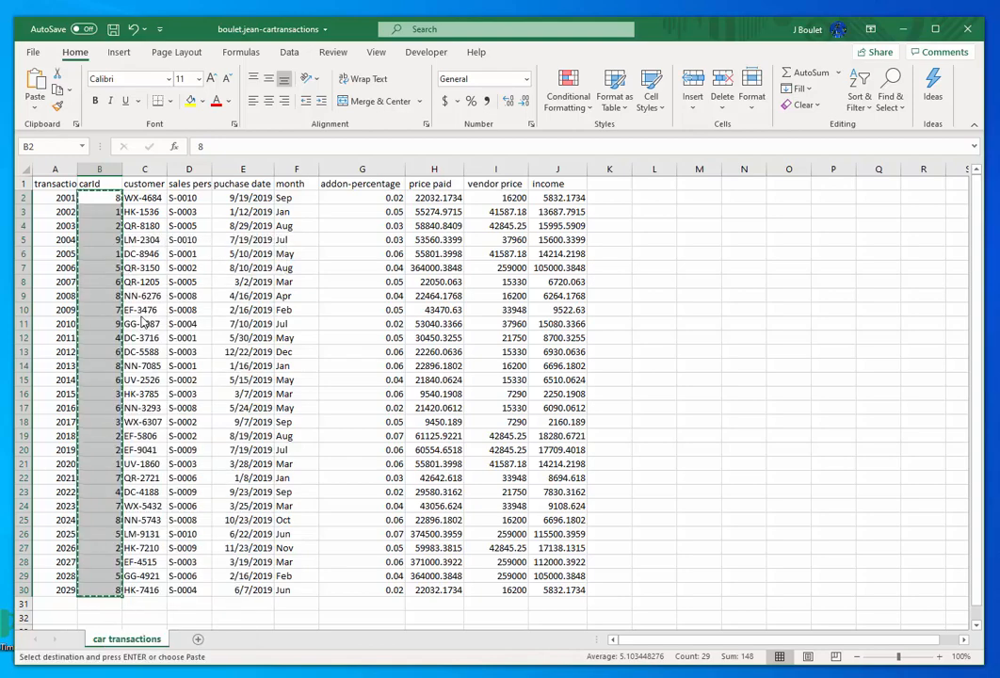
{"action": "mouse_move", "coordinate": [195, 639]}
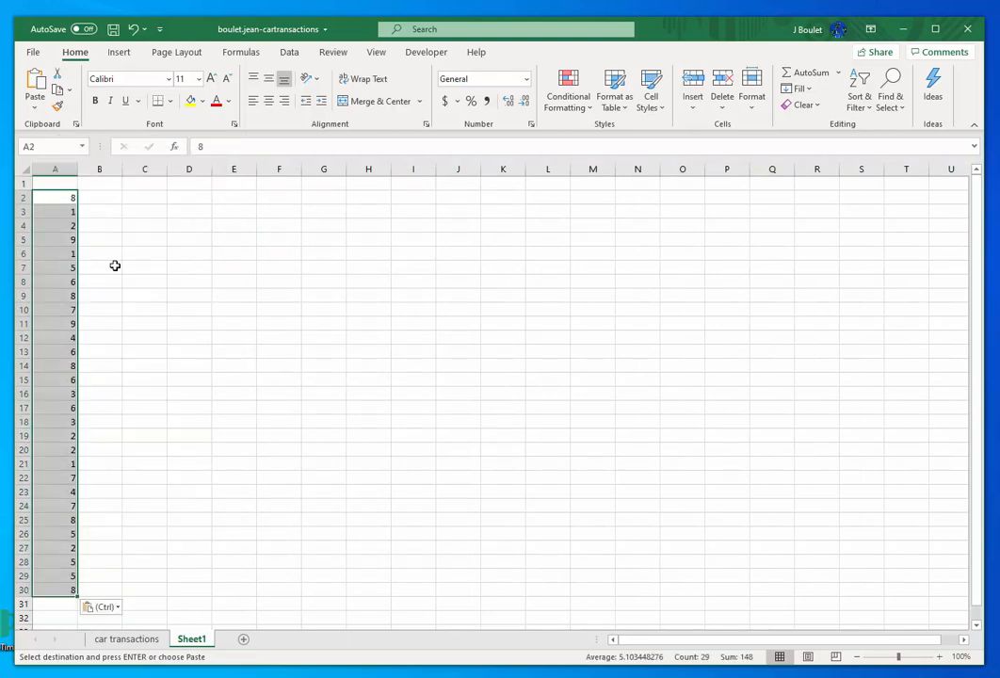
{"action": "mouse_move", "coordinate": [86, 218]}
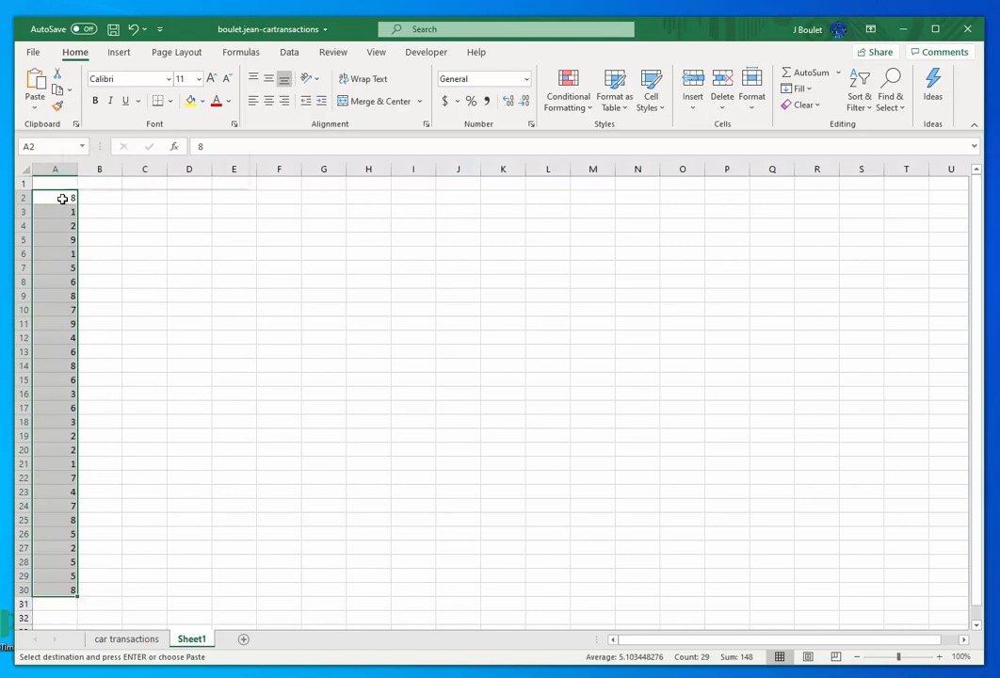
Paste the 29 copied car IDs into column A of the new Sheet1, rows 2–30.
{"action": "key", "text": "ctrl+v"}
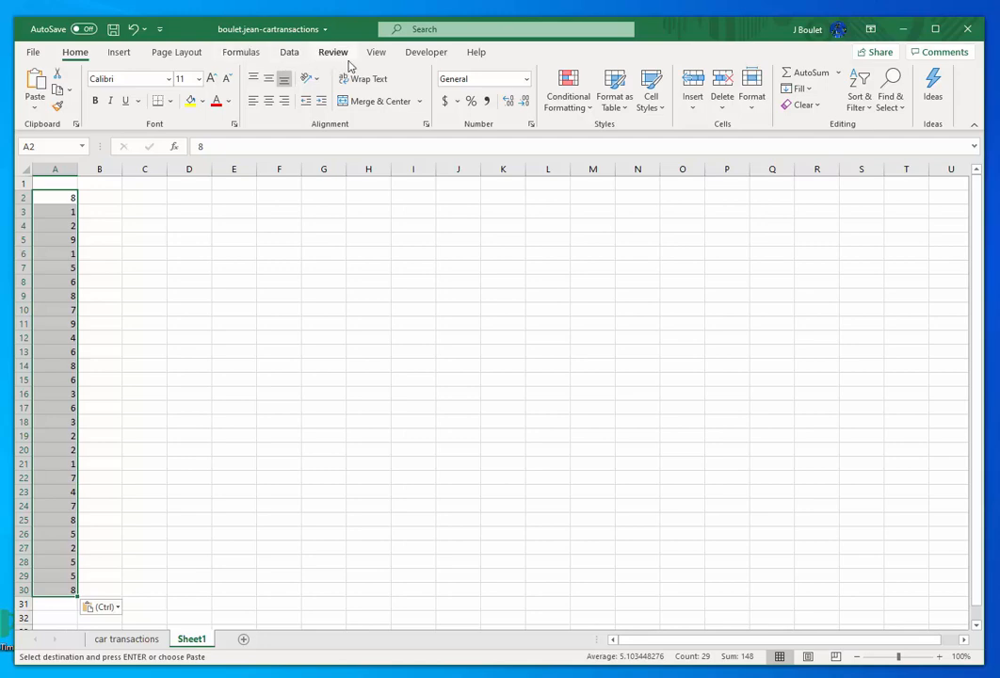
{"action": "left_click", "coordinate": [288, 51]}
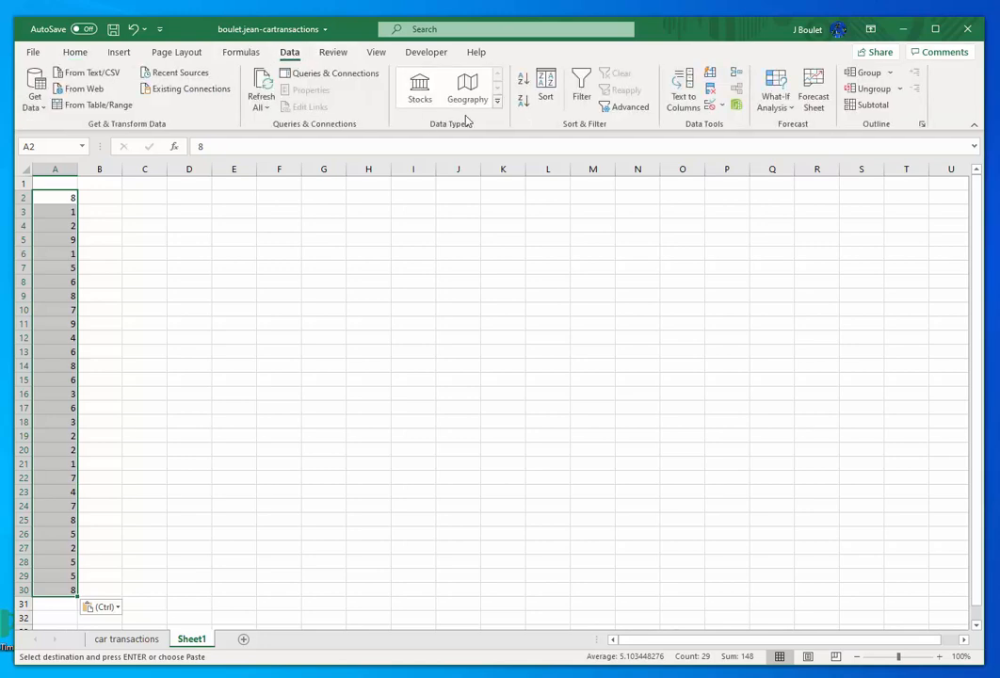
{"action": "mouse_move", "coordinate": [682, 89]}
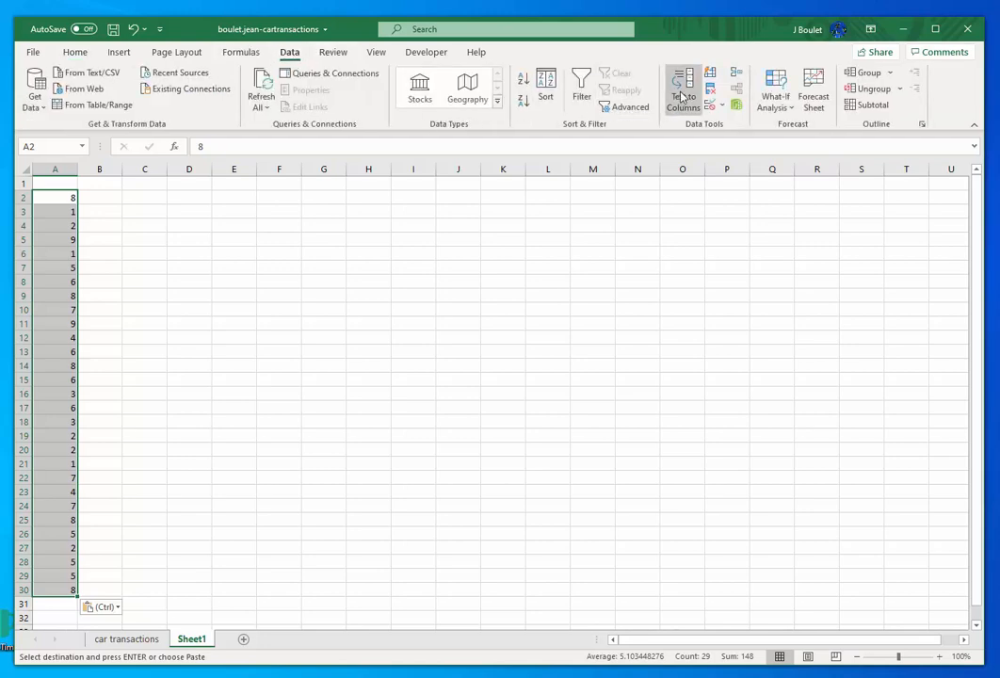
{"action": "mouse_move", "coordinate": [660, 137]}
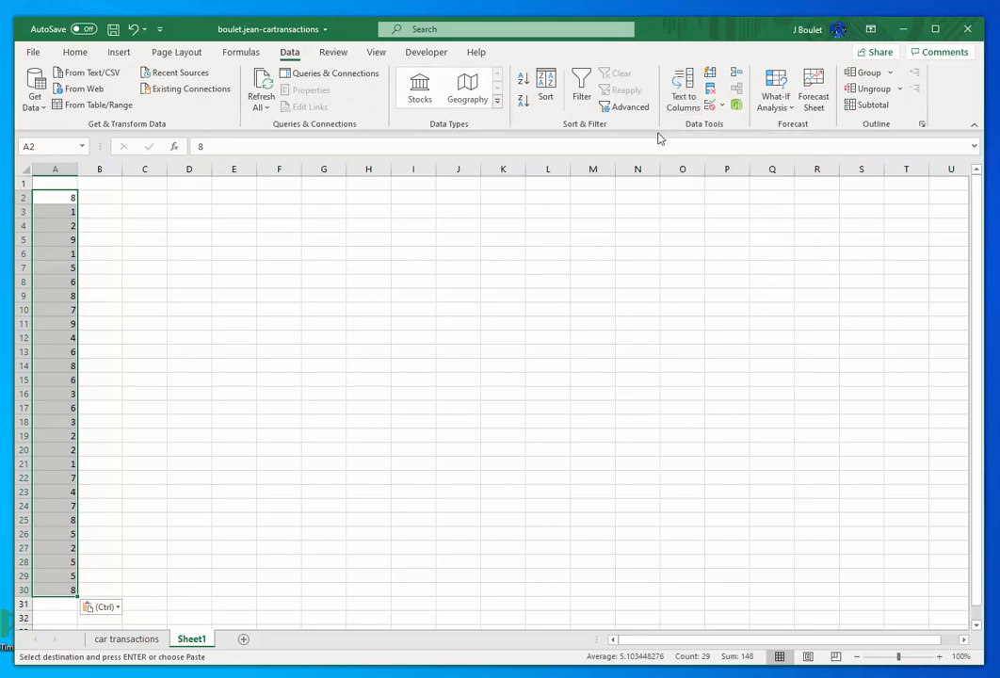
{"action": "mouse_move", "coordinate": [632, 106]}
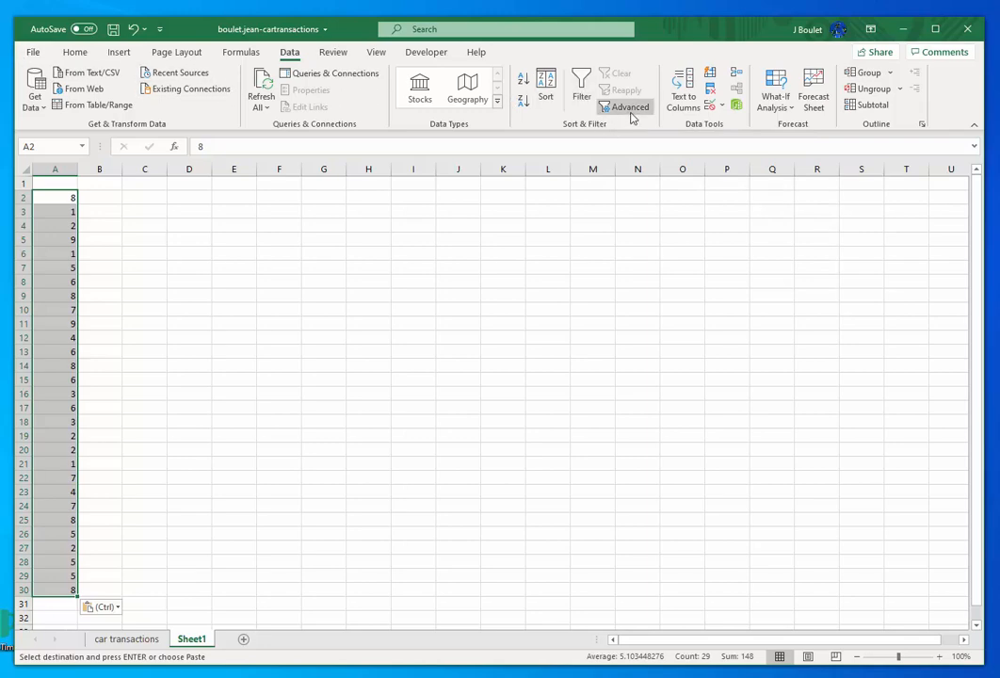
{"action": "mouse_move", "coordinate": [718, 124]}
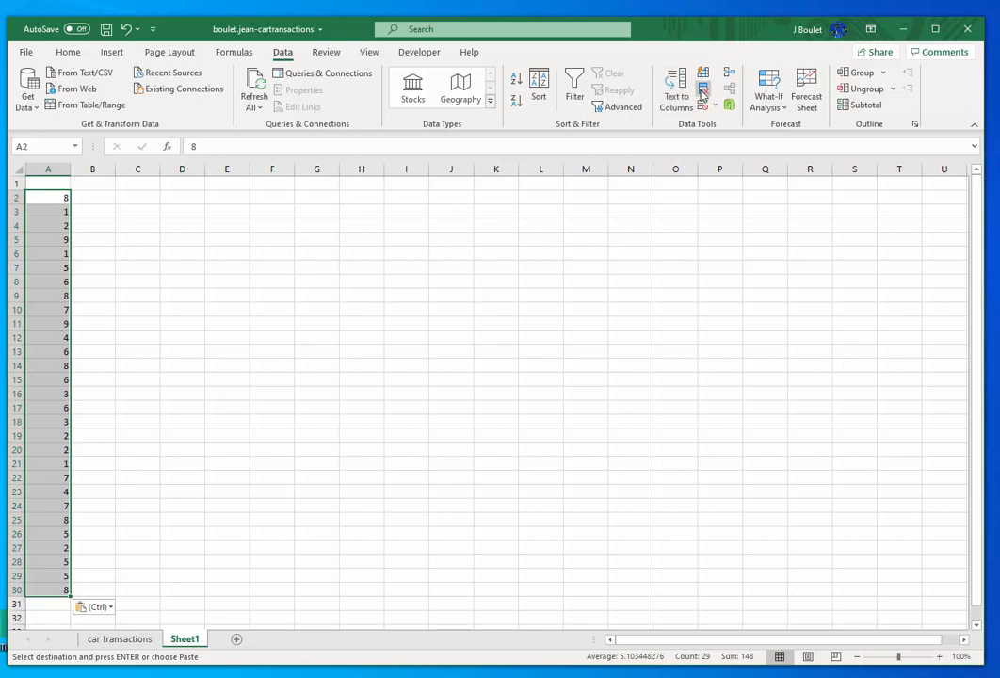
{"action": "mouse_move", "coordinate": [704, 89]}
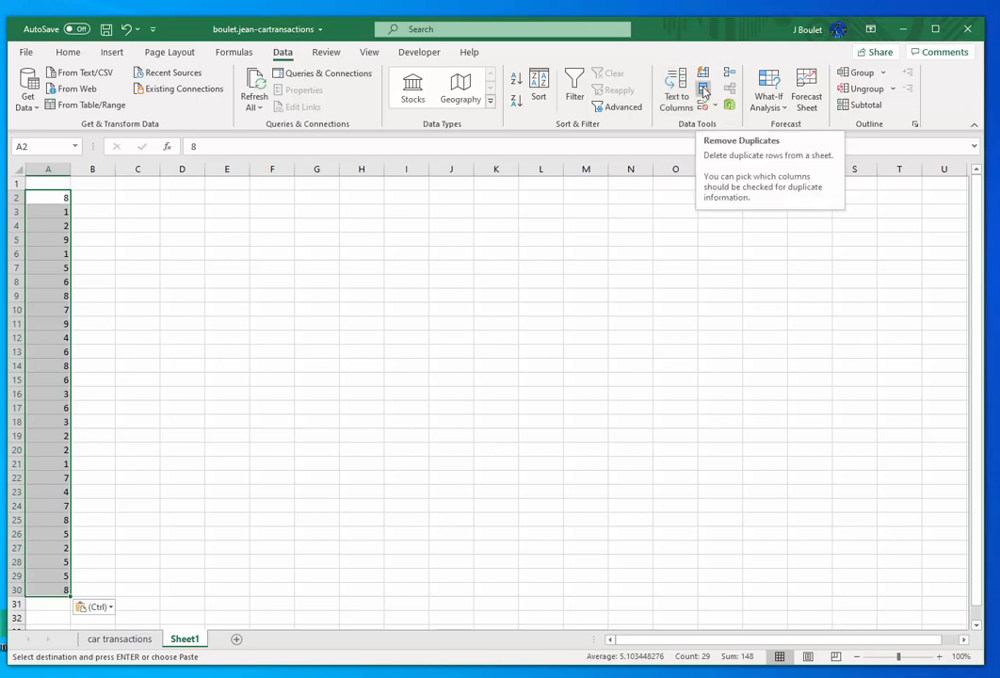
Remove duplicate car IDs and sort the remaining nine from smallest to largest.
{"action": "left_click", "coordinate": [703, 85]}
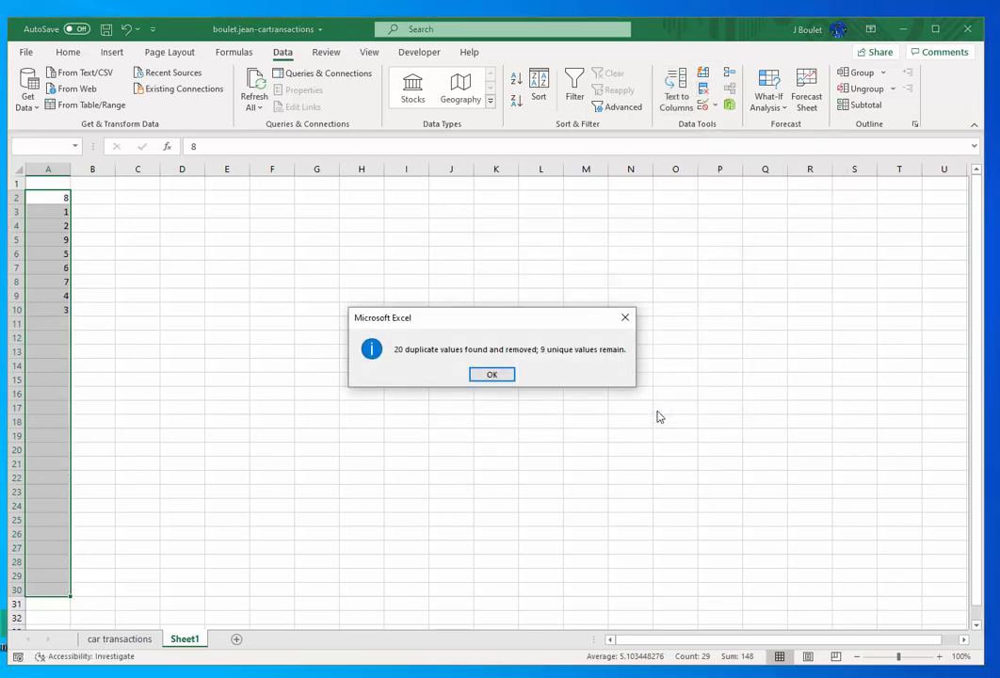
{"action": "left_click", "coordinate": [491, 374]}
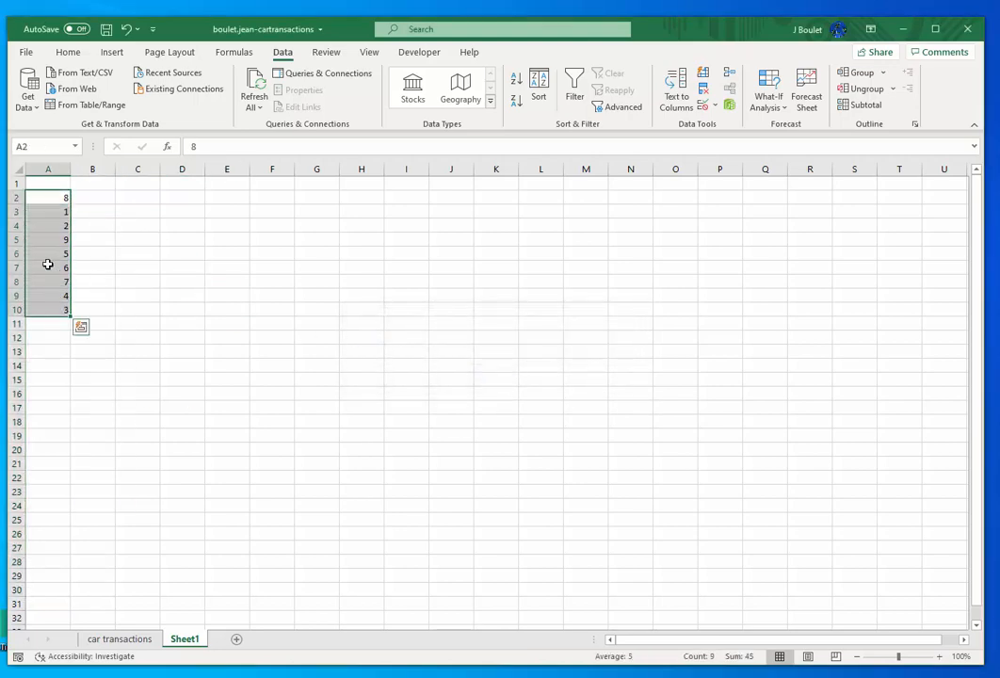
{"action": "right_click", "coordinate": [49, 197]}
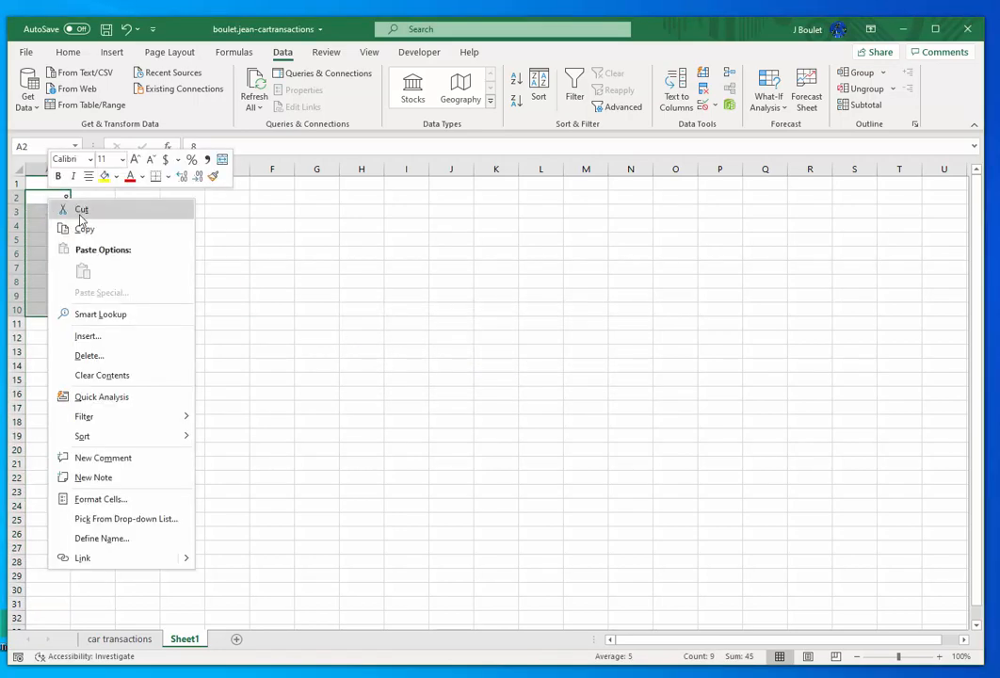
{"action": "mouse_move", "coordinate": [83, 436]}
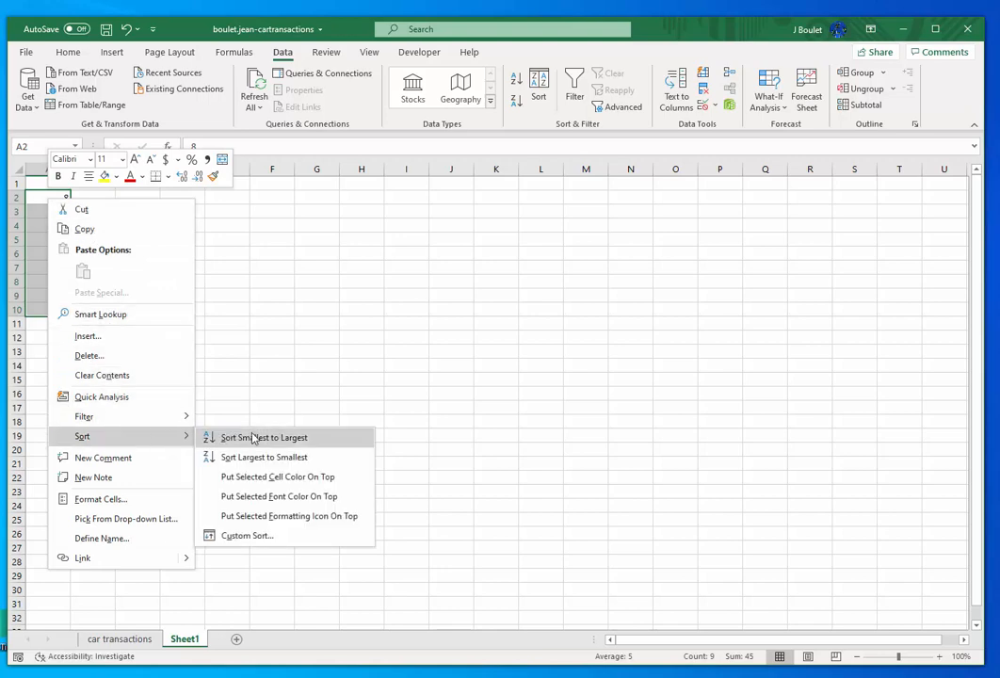
{"action": "mouse_move", "coordinate": [301, 437]}
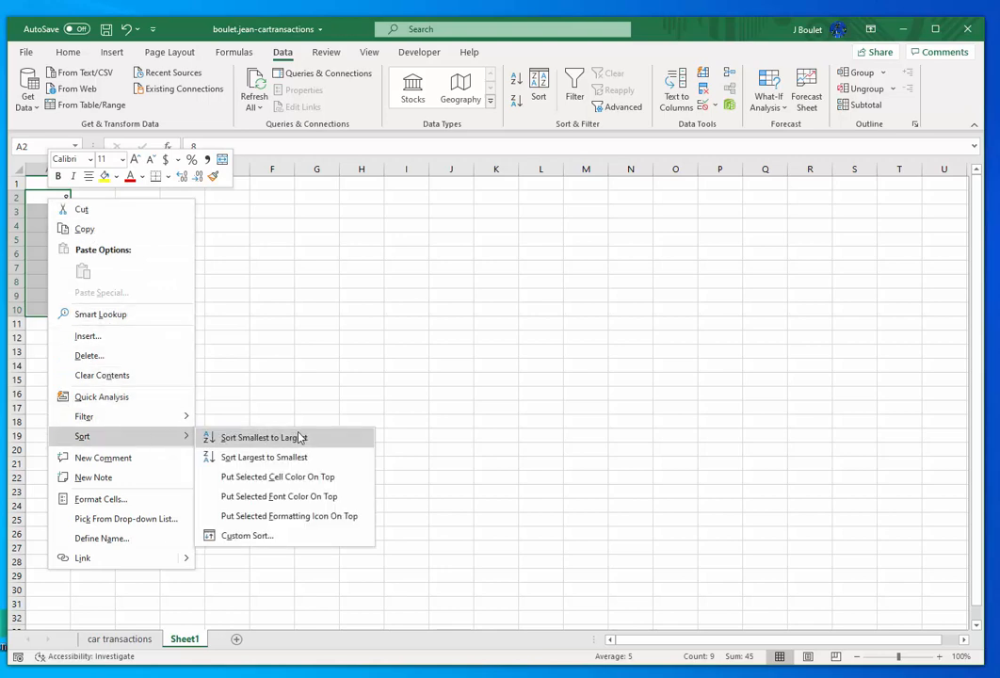
{"action": "left_click", "coordinate": [262, 437]}
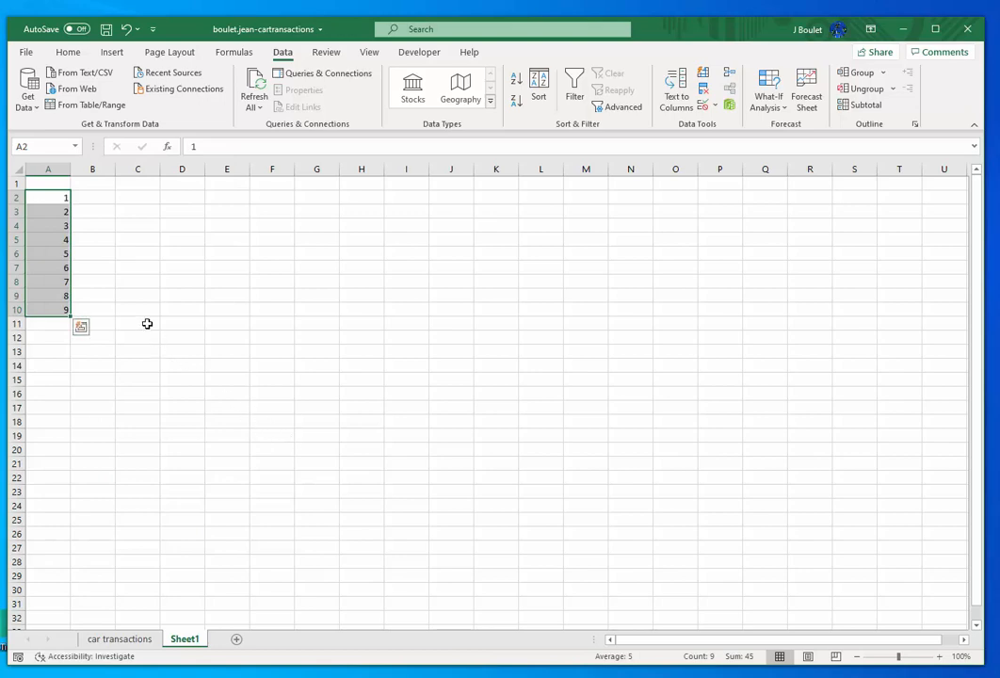
{"action": "left_click", "coordinate": [91, 197]}
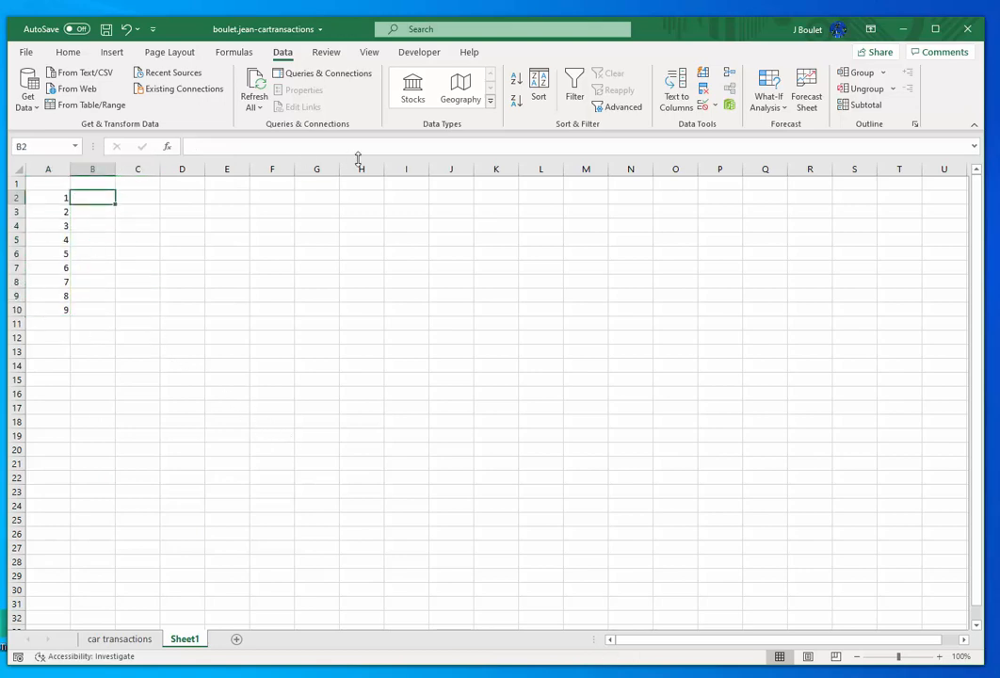
Enter the names Lexus, Range Rover, Camry, Audio, Ford Edge and Car A–D in column B.
{"action": "type", "text": "Lexus"}
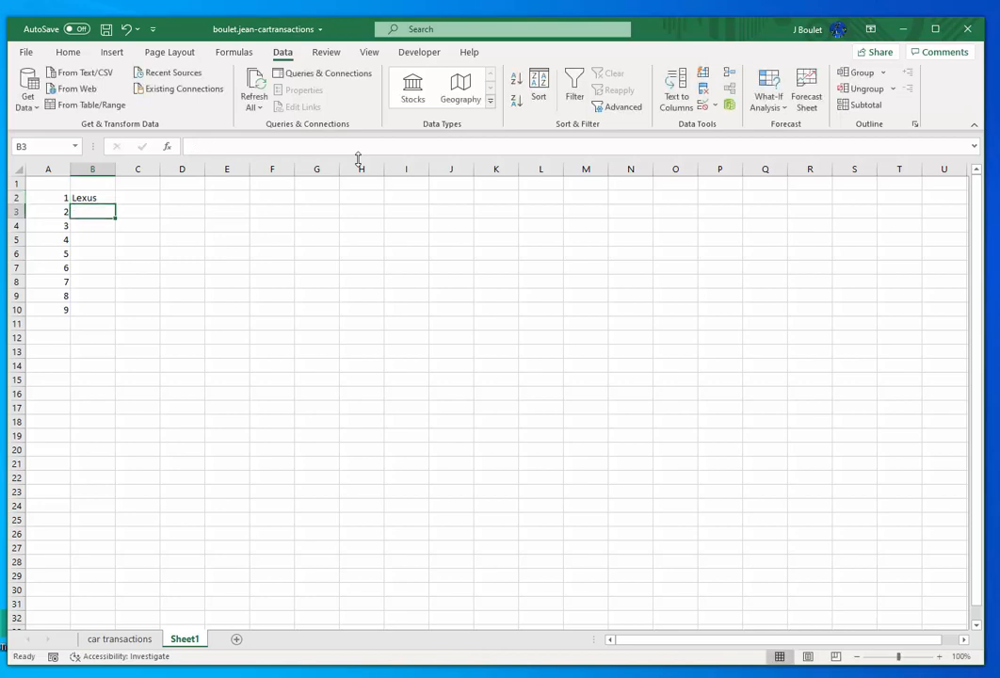
{"action": "type", "text": "Range Rove"}
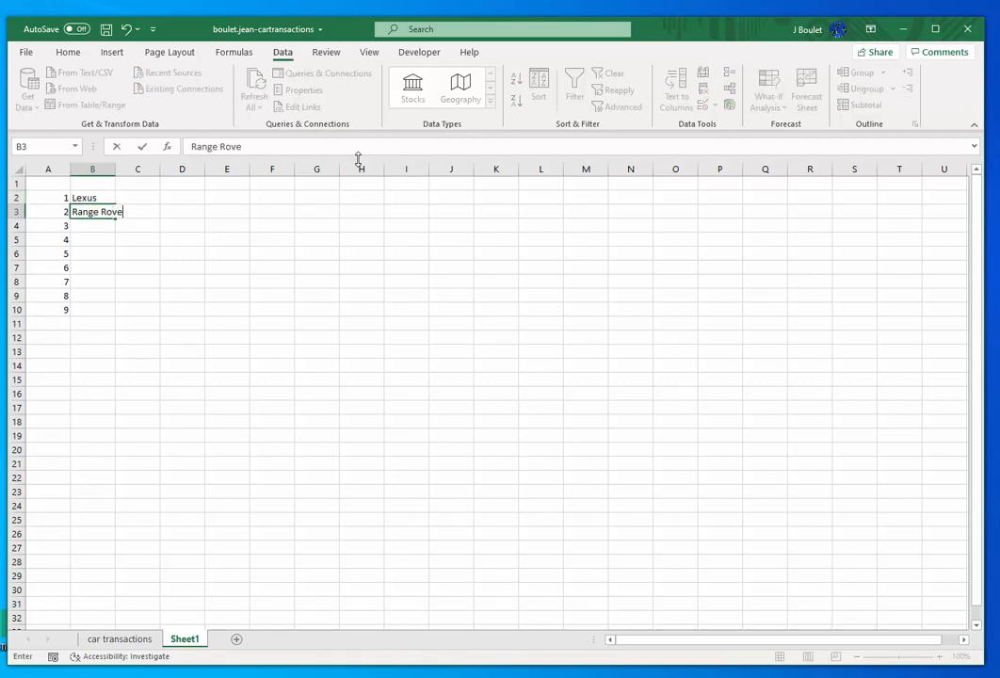
{"action": "key", "text": "Enter"}
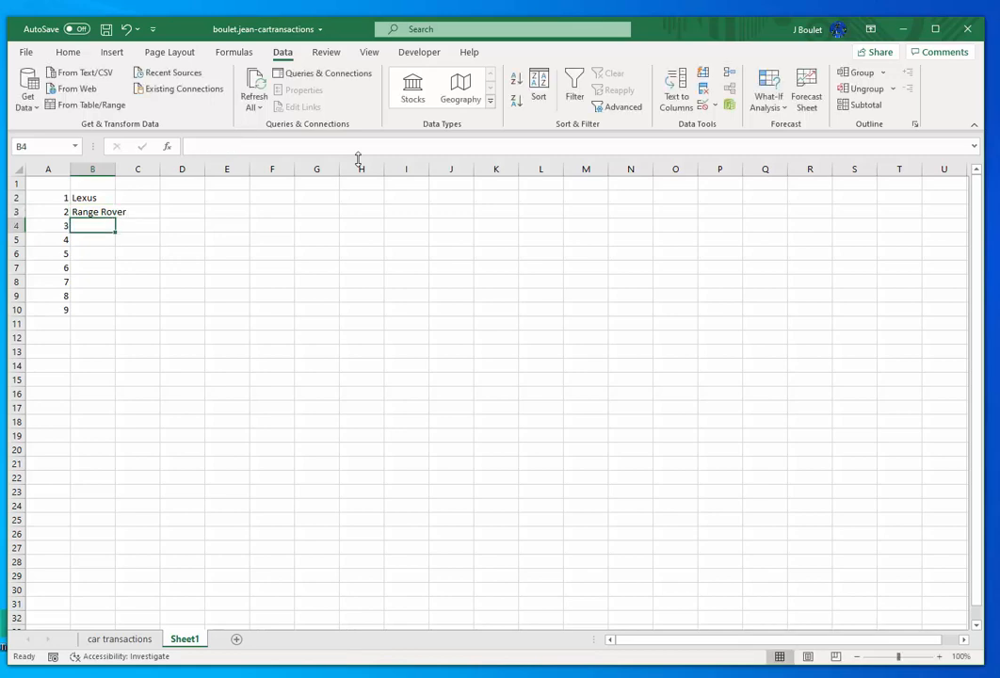
{"action": "type", "text": "Camry"}
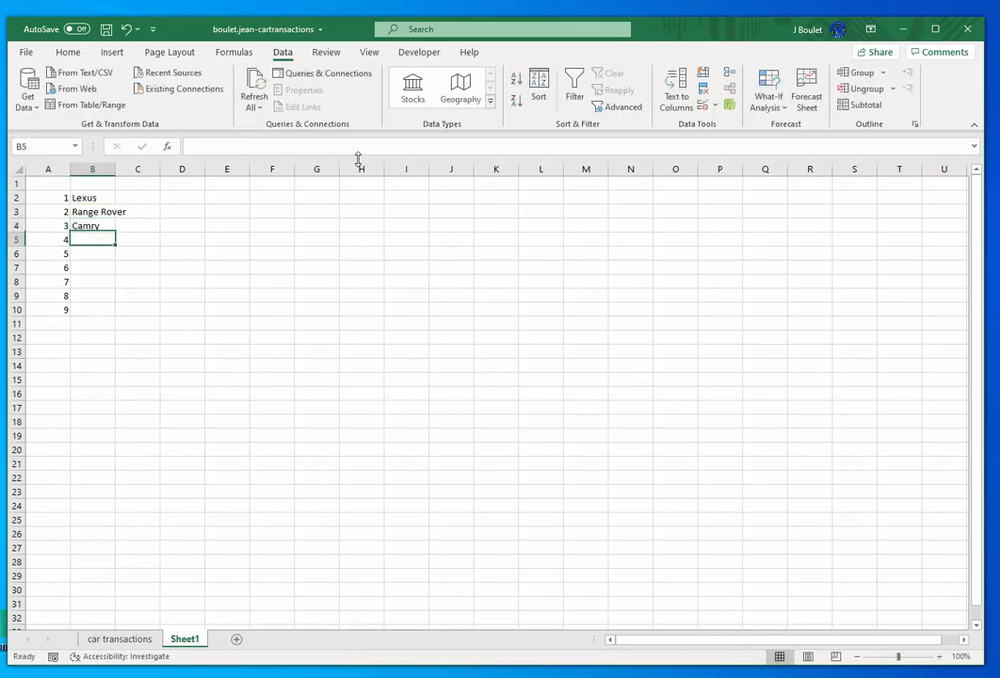
{"action": "type", "text": "Audo"}
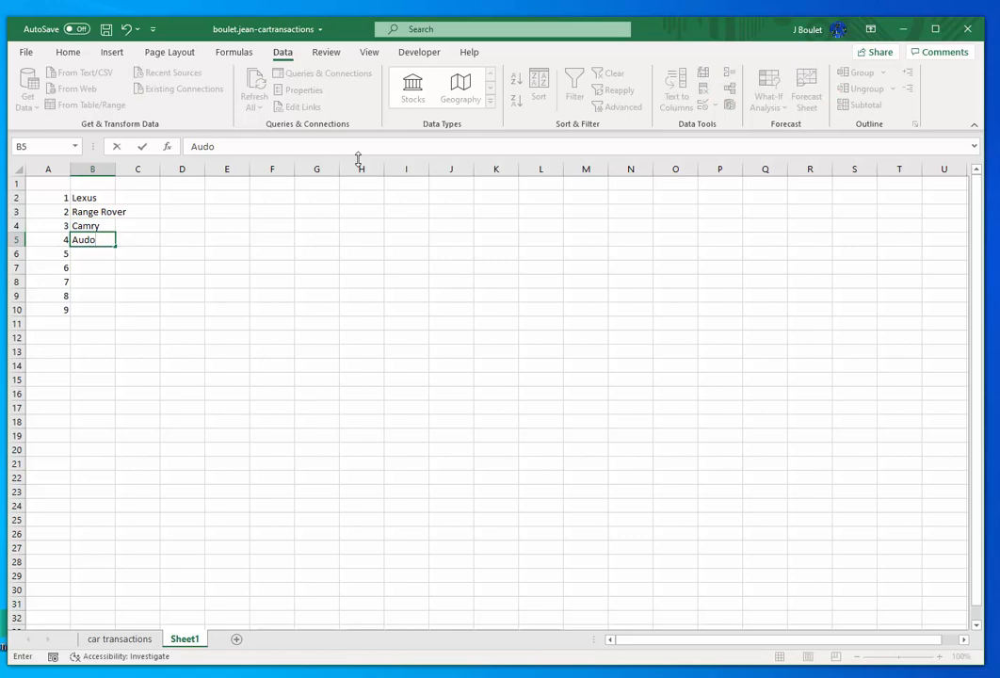
{"action": "type", "text": "i"}
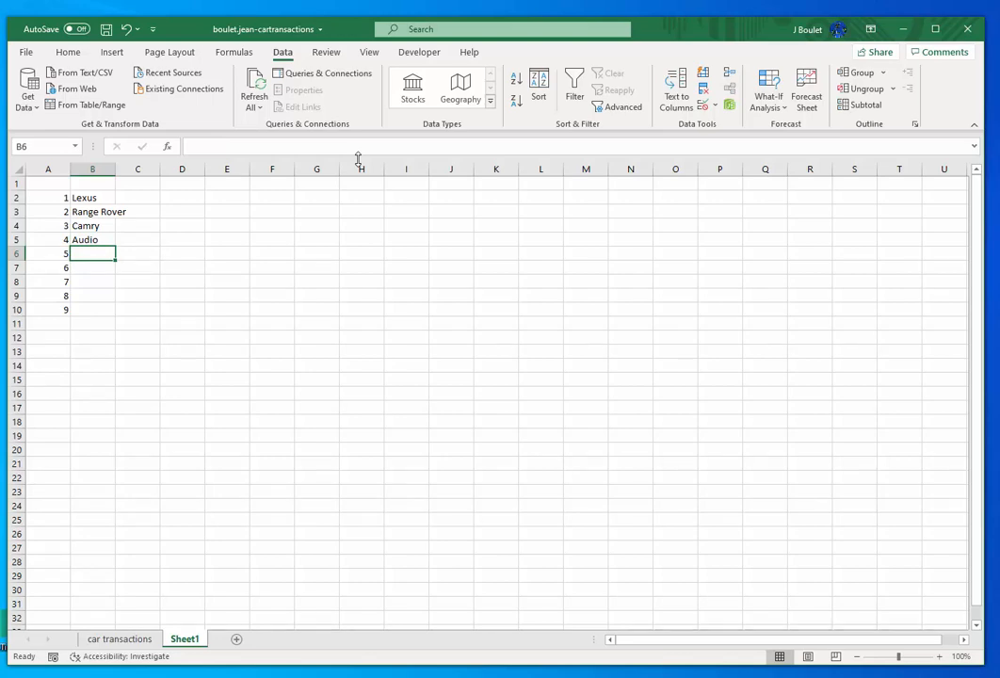
{"action": "type", "text": "Ford Edg"}
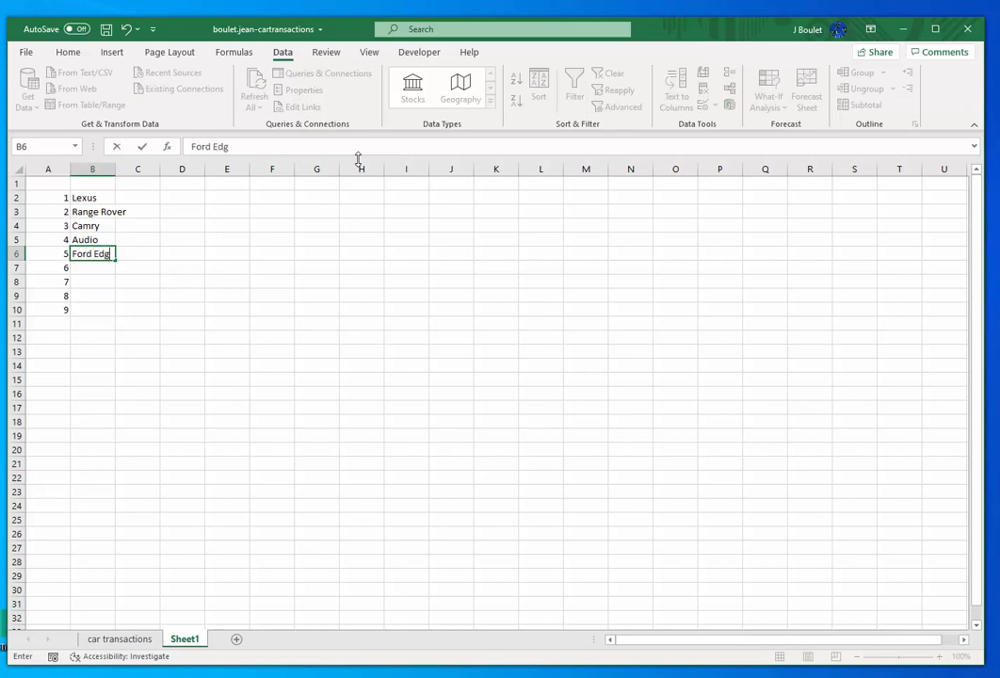
{"action": "key", "text": "Enter"}
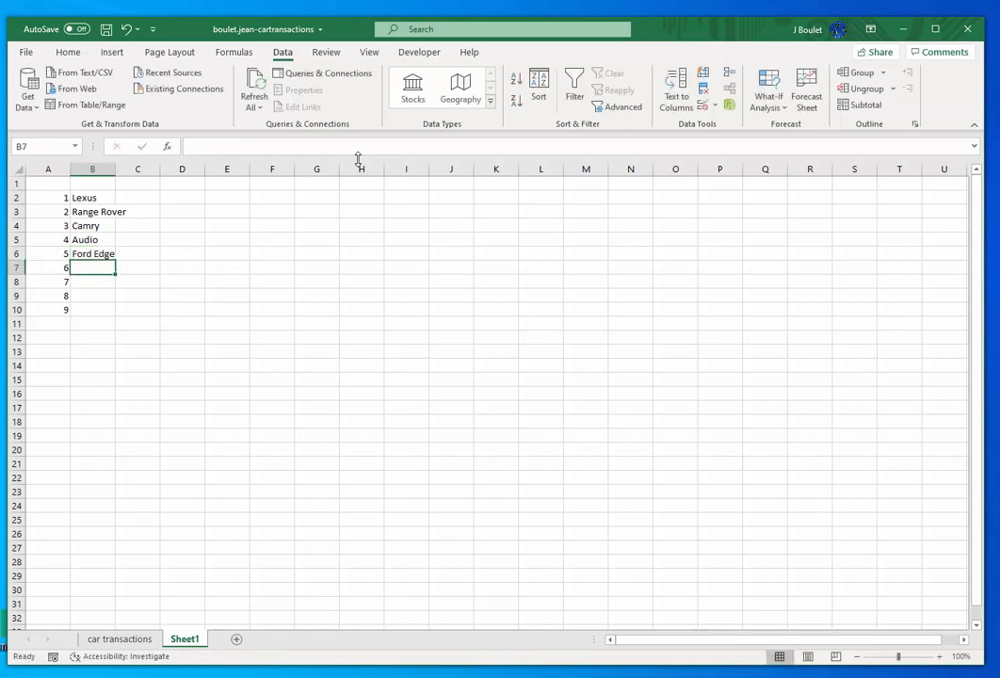
{"action": "type", "text": "Car A"}
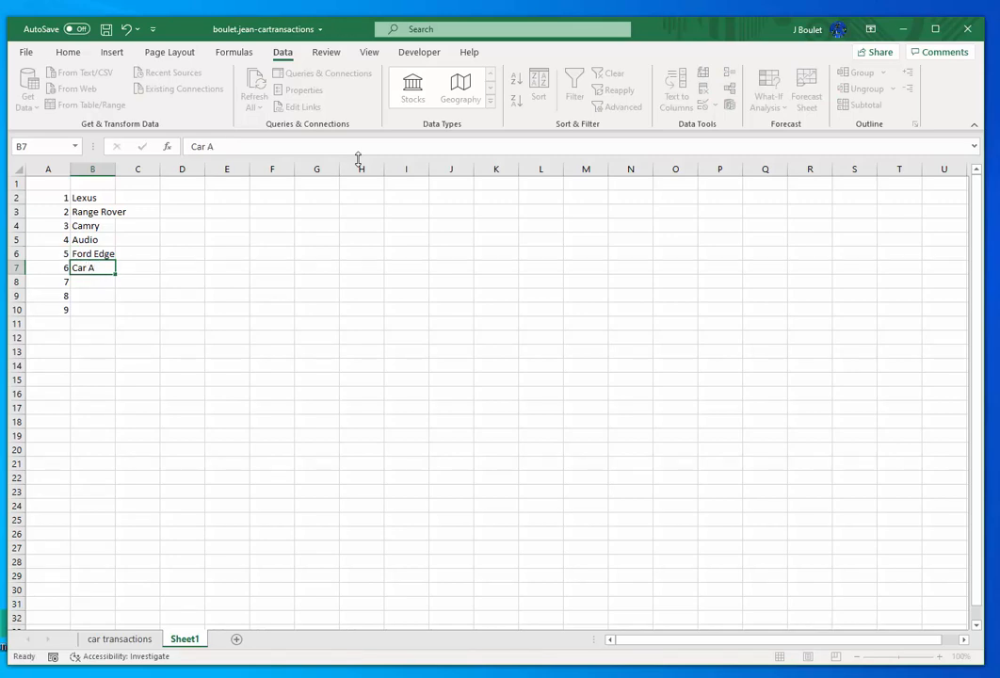
{"action": "type", "text": "Ca"}
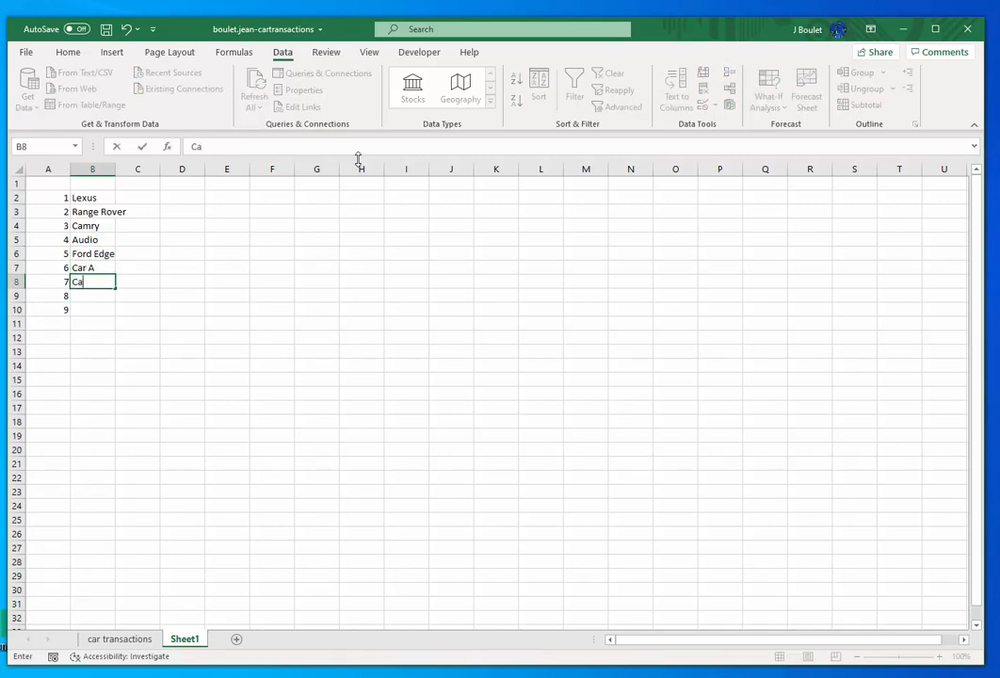
{"action": "key", "text": "Enter"}
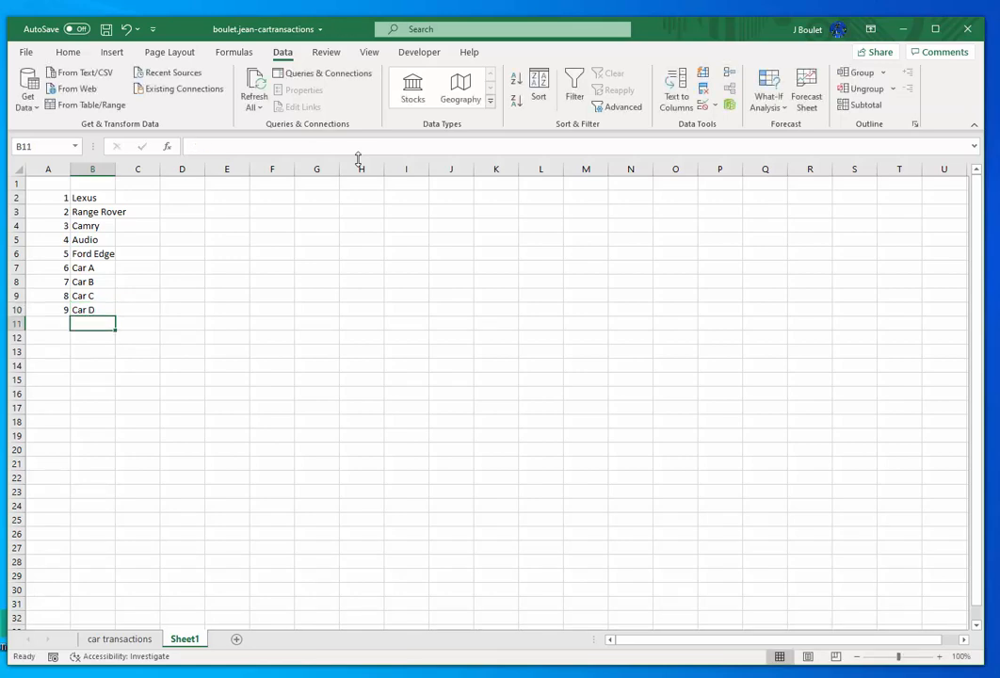
{"action": "mouse_move", "coordinate": [117, 168]}
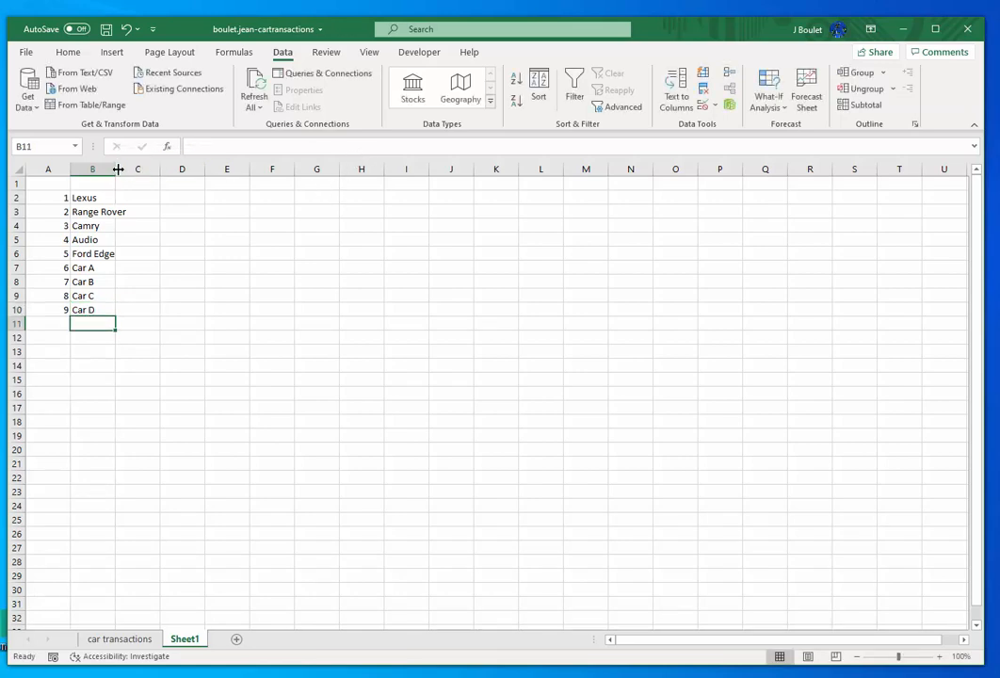
Autofit column B, add 'id' and 'code' headers, rename Sheet1 to 'cars', and save.
{"action": "left_click", "coordinate": [84, 225]}
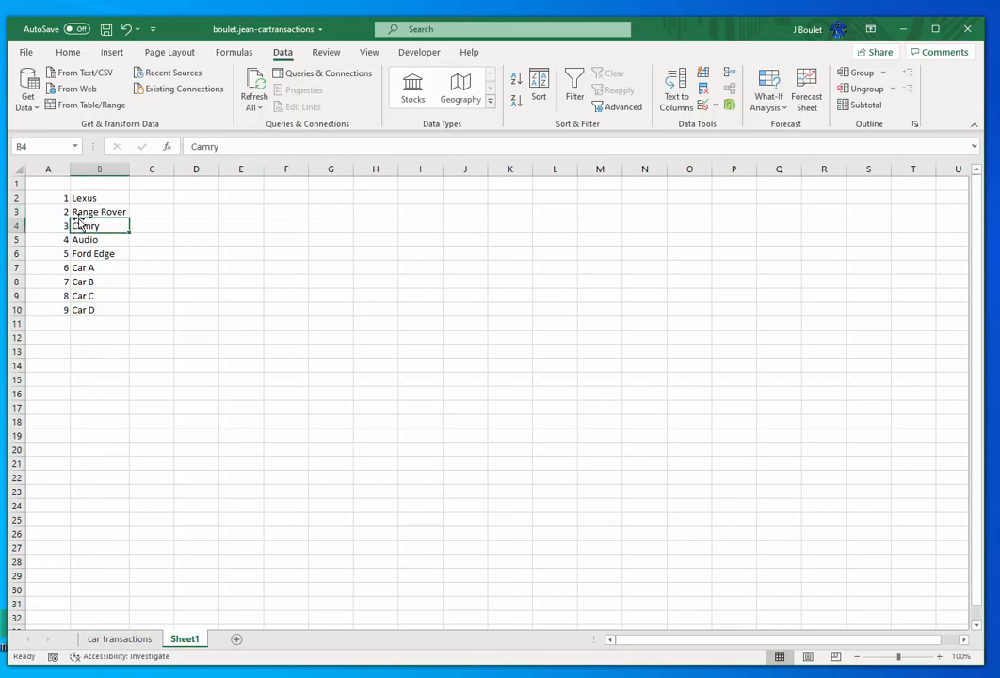
{"action": "left_click", "coordinate": [47, 184]}
{"action": "type", "text": "c"}
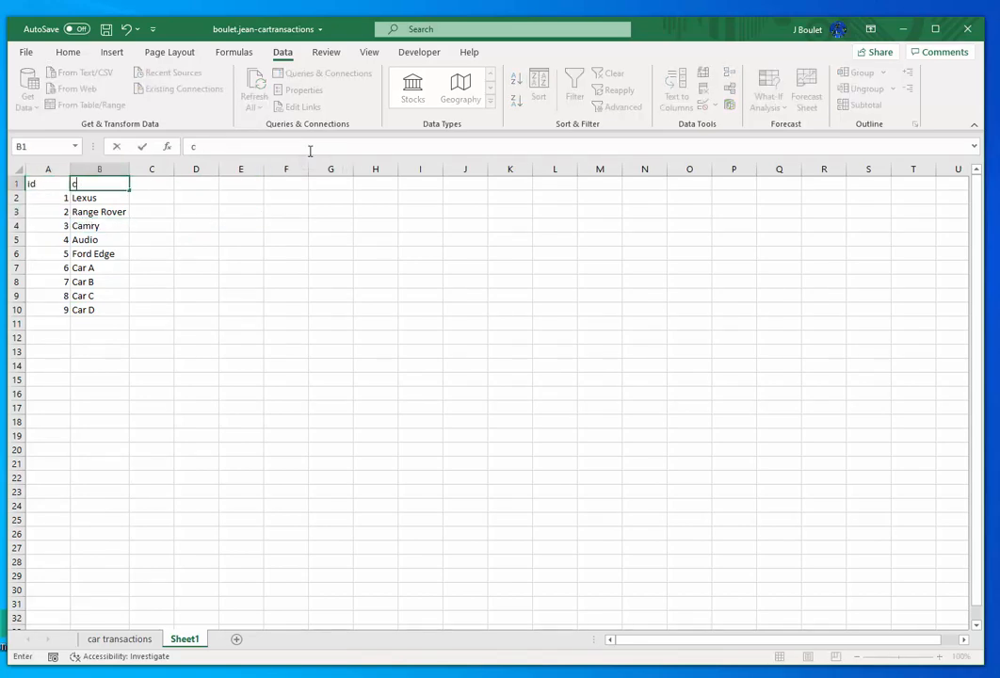
{"action": "type", "text": "ode"}
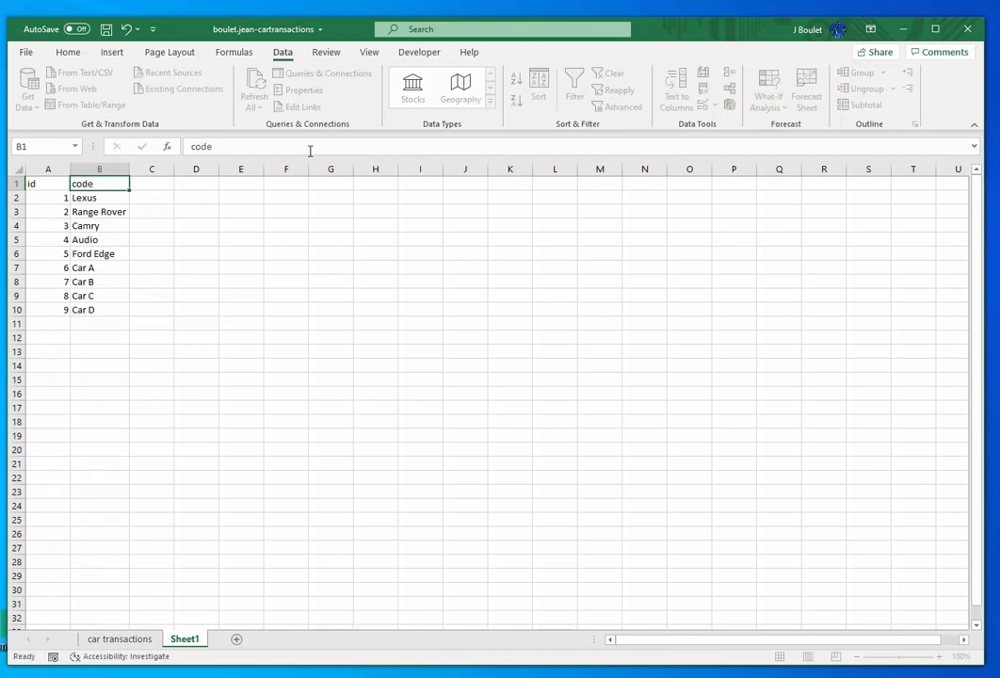
{"action": "left_click", "coordinate": [22, 198]}
{"action": "type", "text": "cars"}
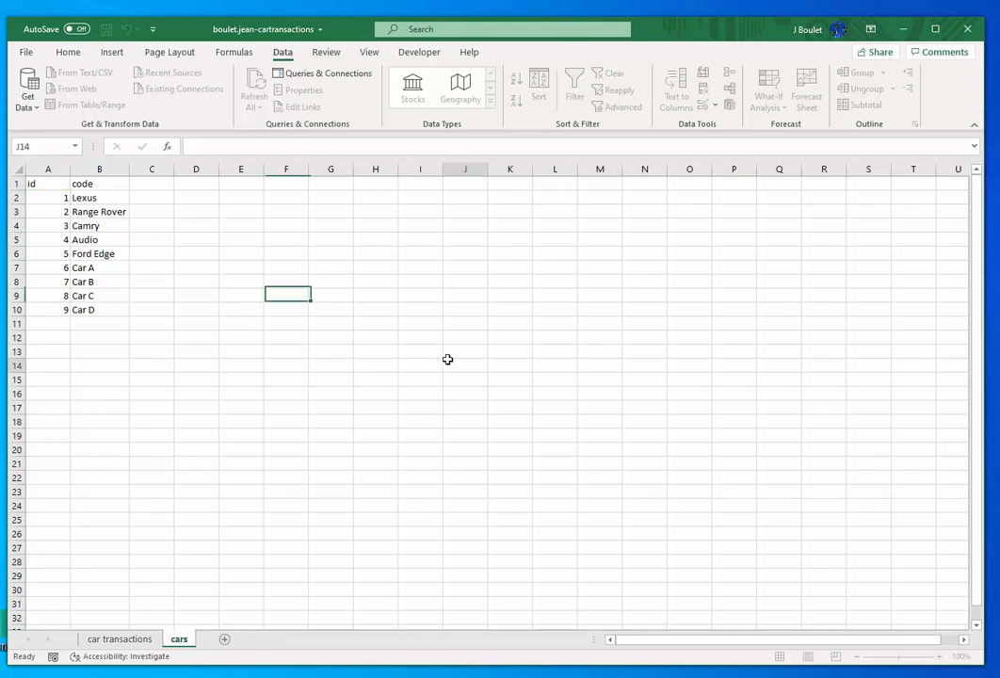
{"action": "left_click", "coordinate": [465, 365]}
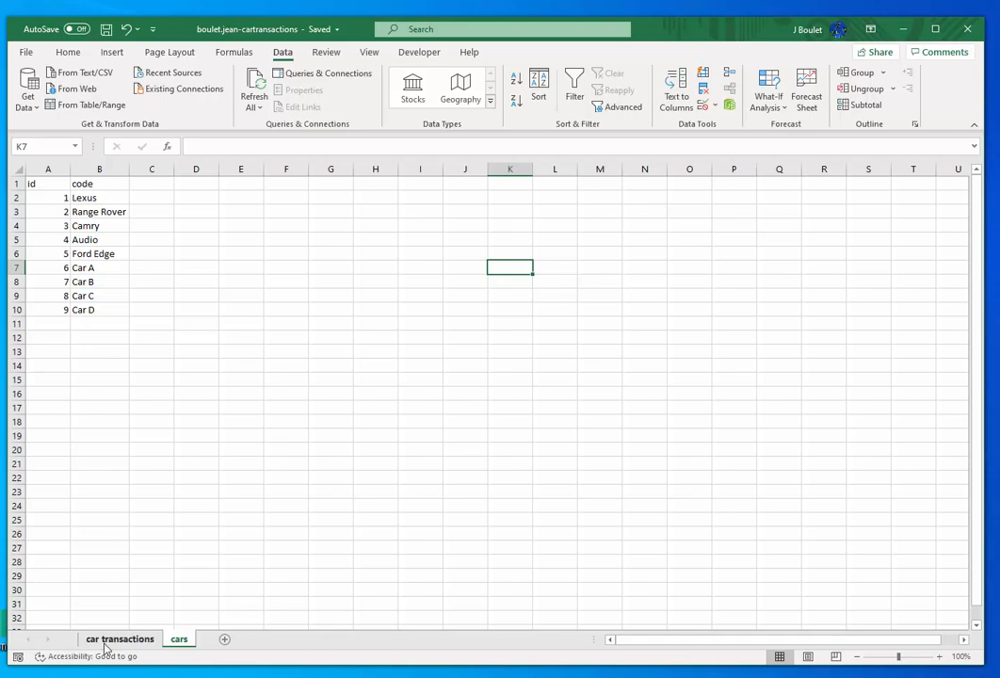
Colour the 'car transactions' tab green and the 'cars' tab blue, then check both sheets.
{"action": "left_click", "coordinate": [120, 639]}
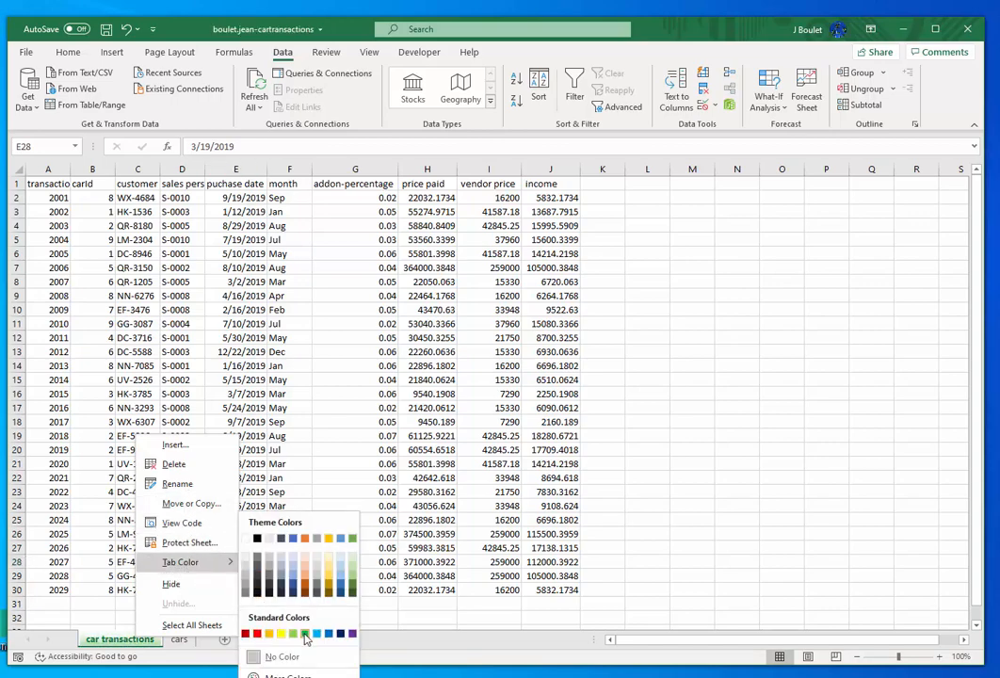
{"action": "left_click", "coordinate": [177, 640]}
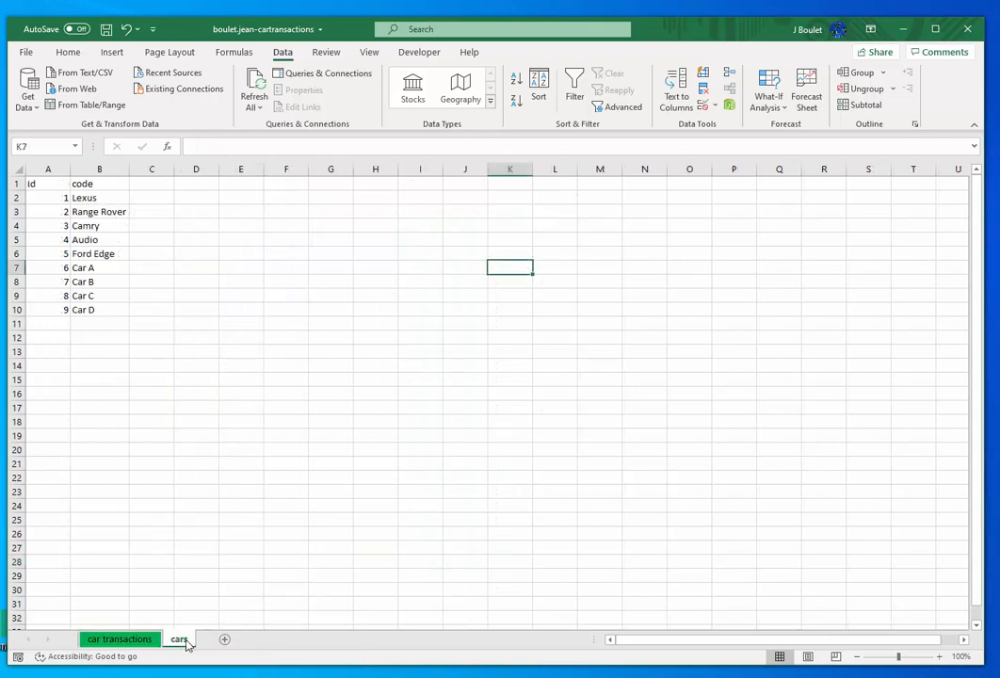
{"action": "right_click", "coordinate": [177, 638]}
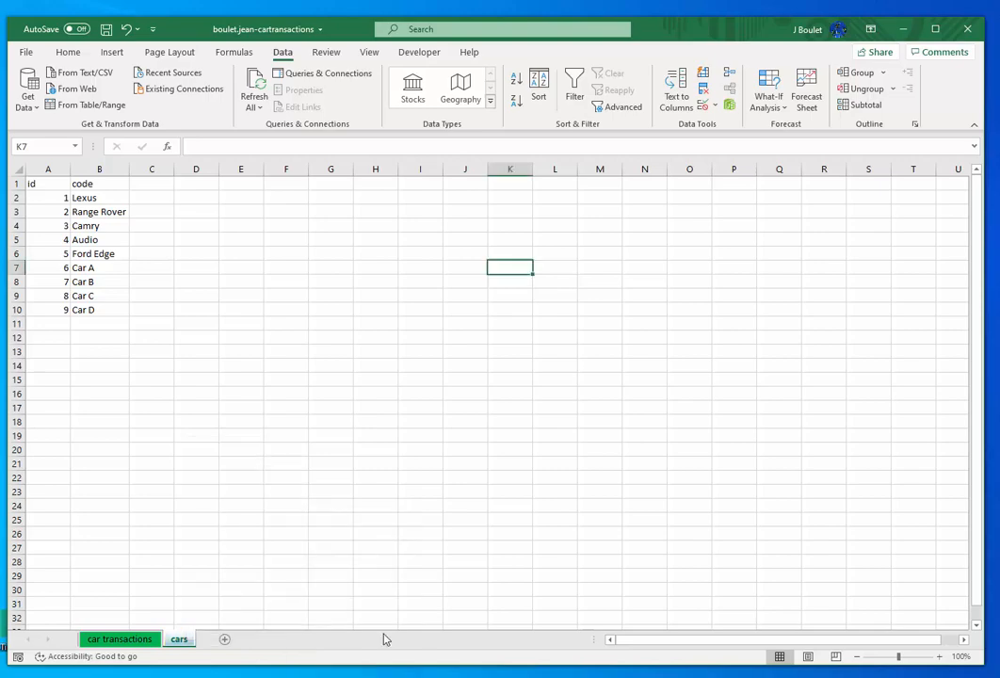
{"action": "left_click", "coordinate": [185, 640]}
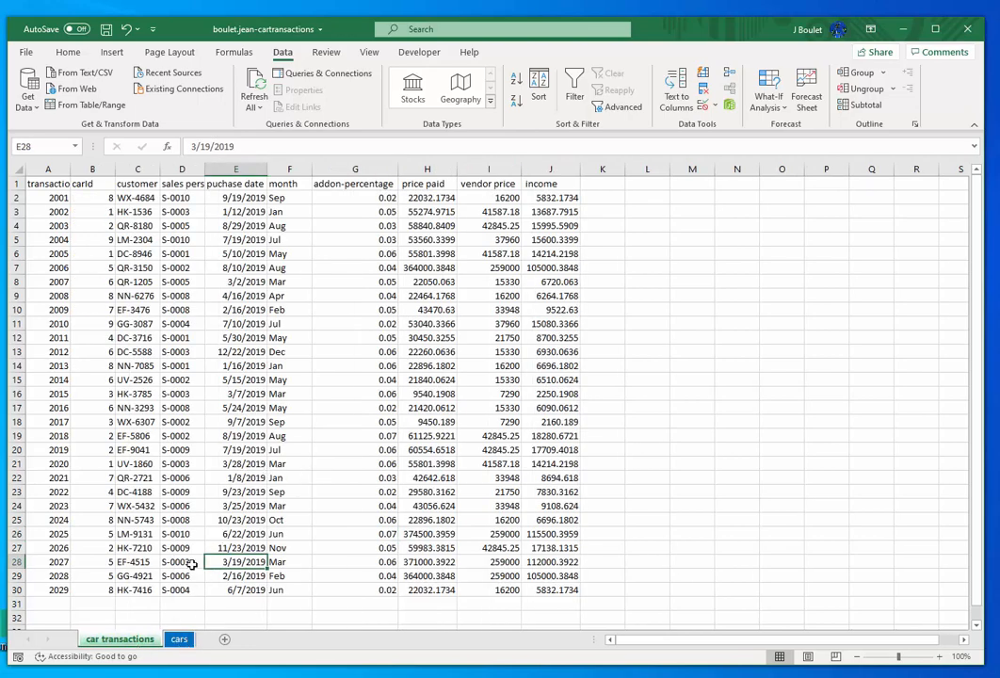
{"action": "left_click", "coordinate": [178, 640]}
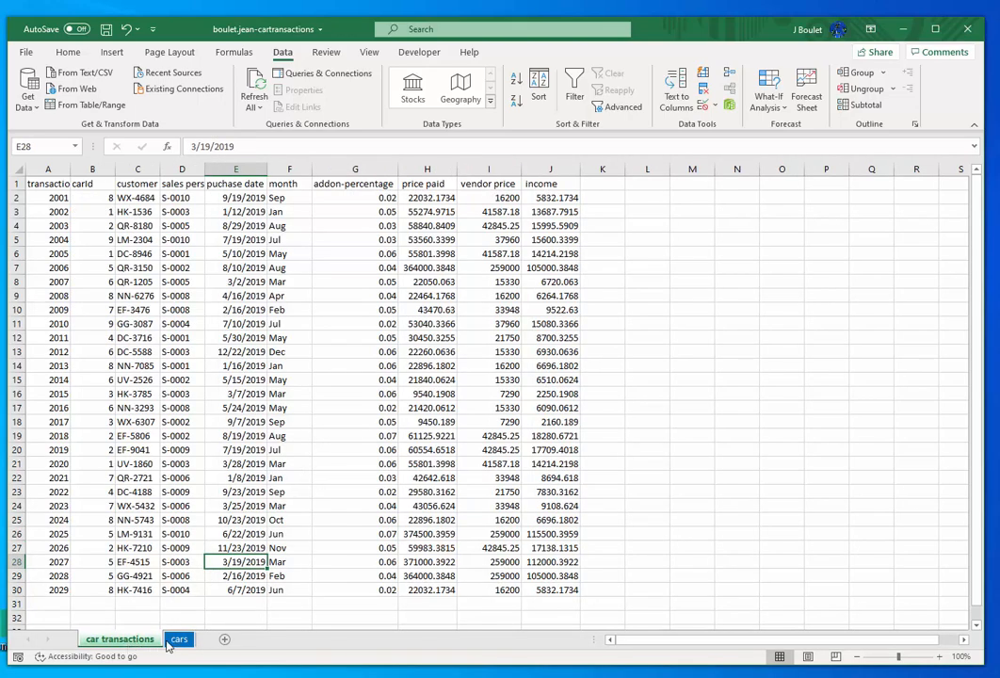
{"action": "left_click", "coordinate": [179, 640]}
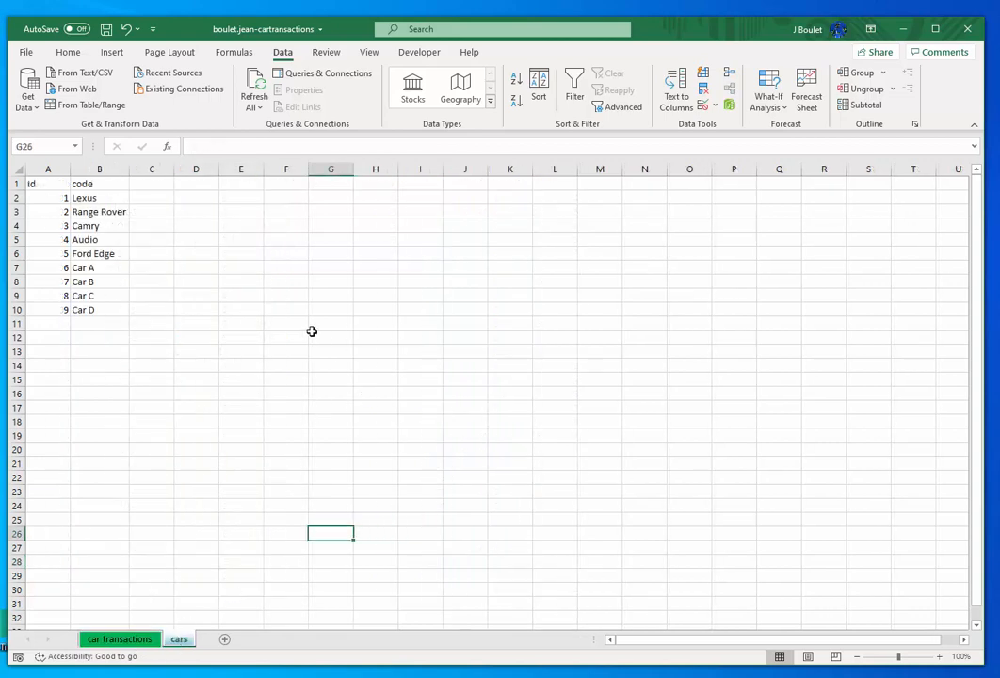